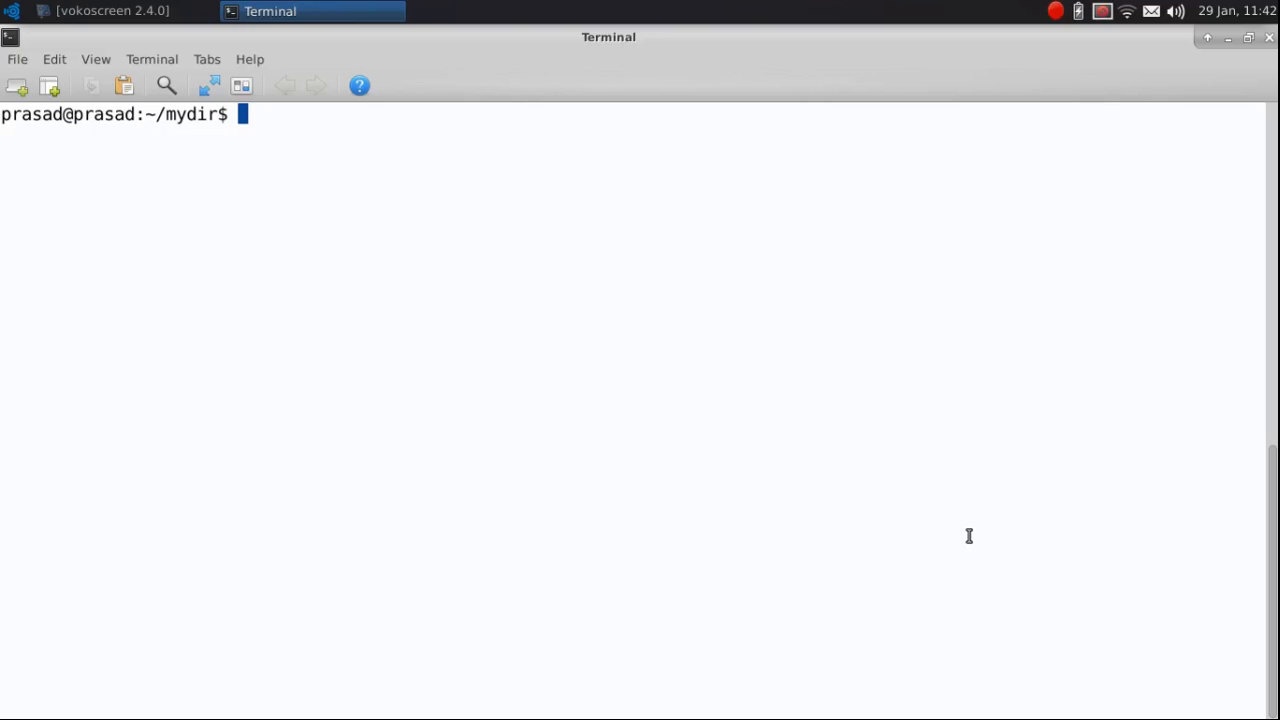
mouse_move(976, 549)
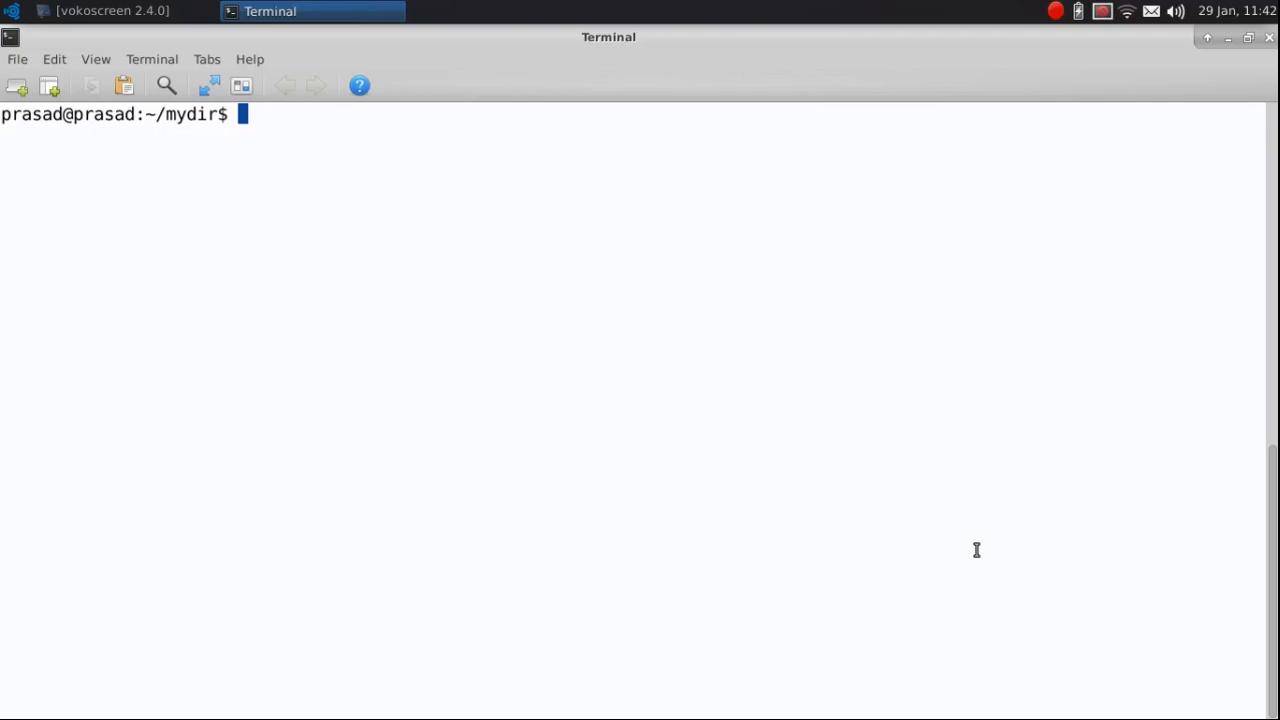
mouse_move(966, 680)
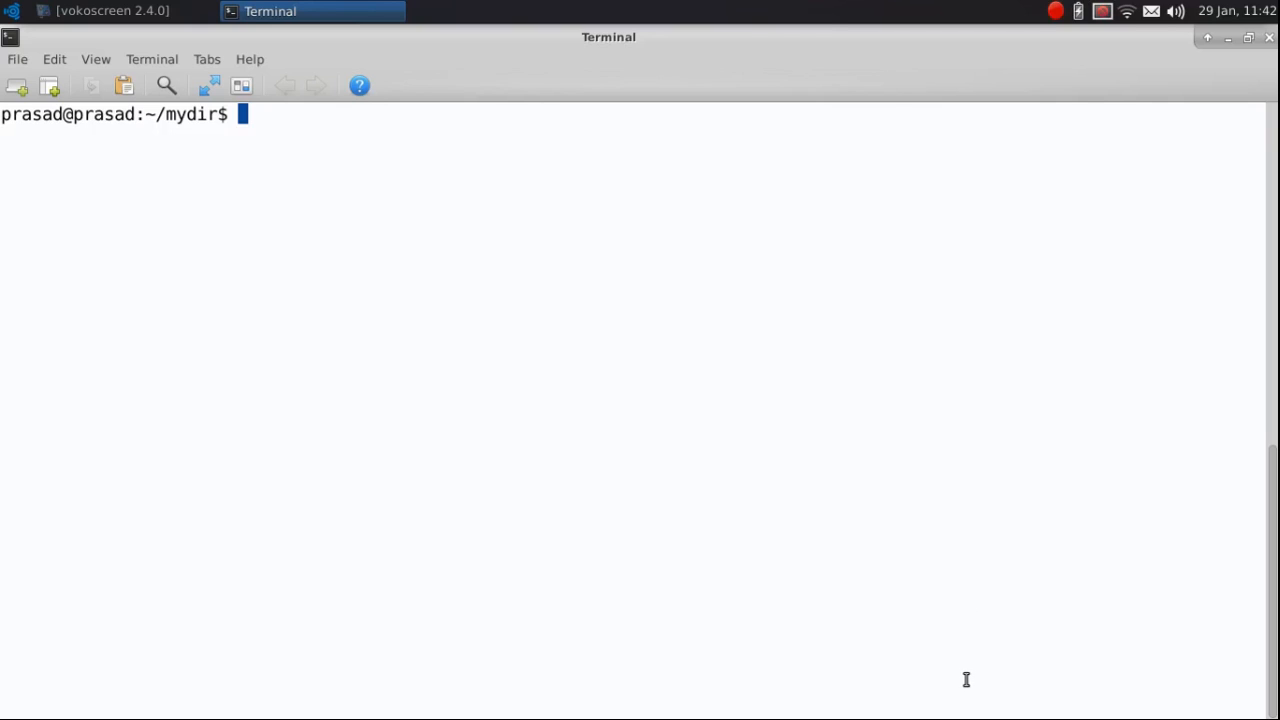
mouse_move(265, 121)
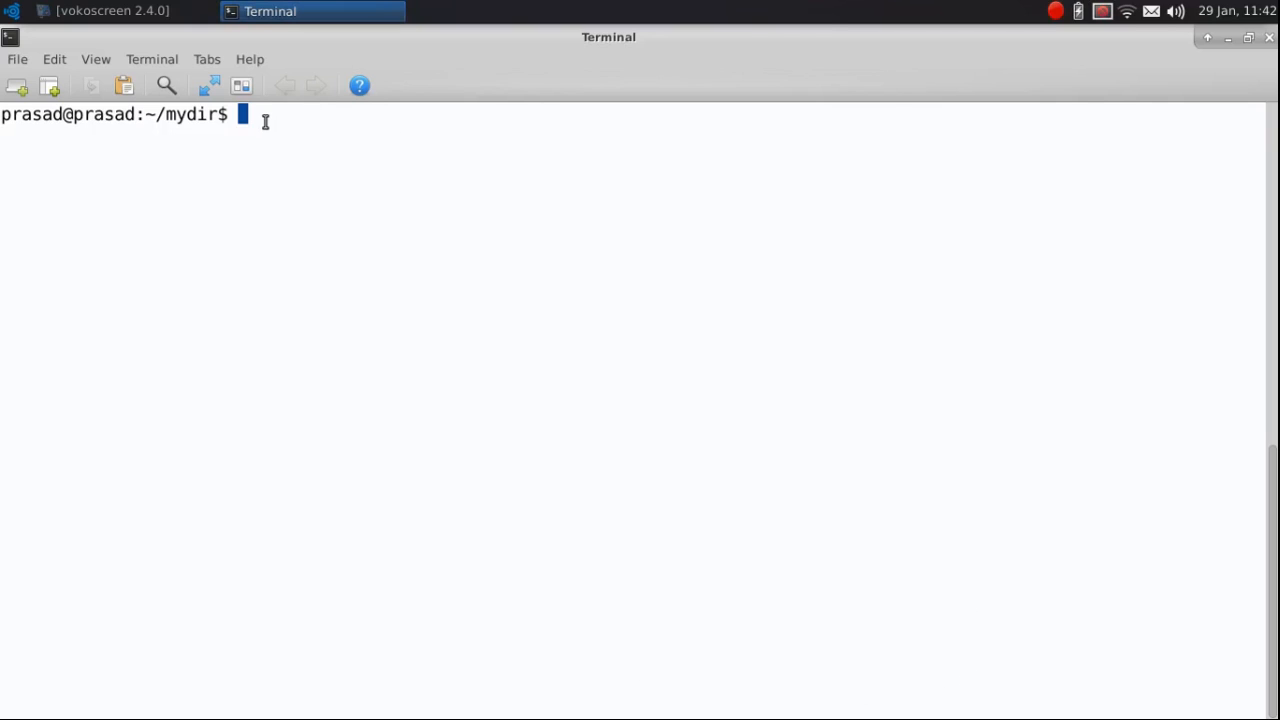
- Create the empty file f1 in ~/mydir with 'touch f1', then start typing ls
type("touch")
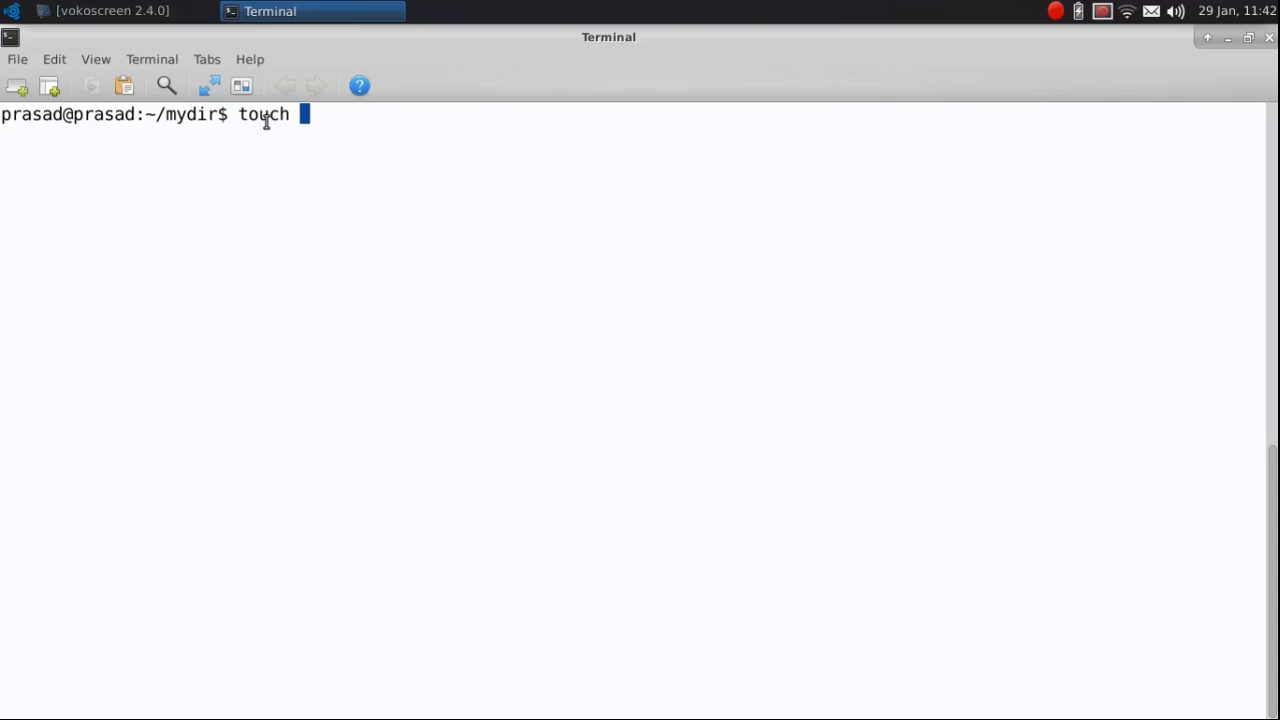
type("f")
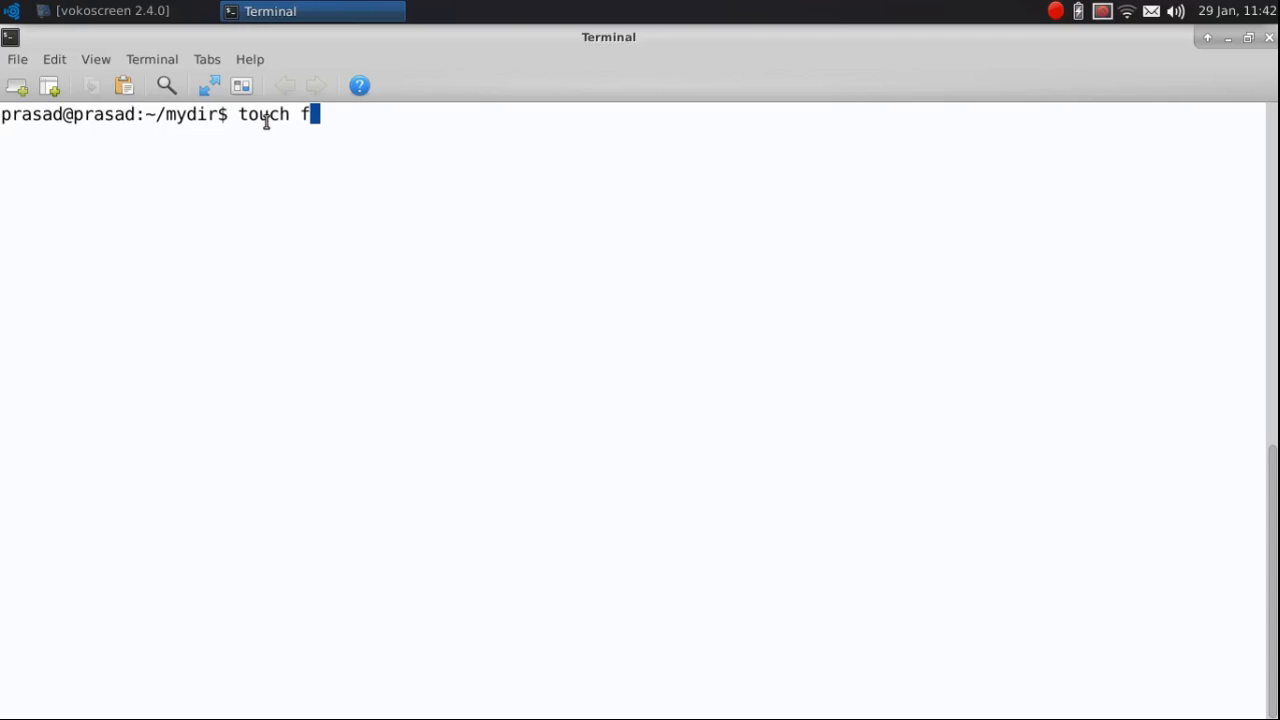
type("1")
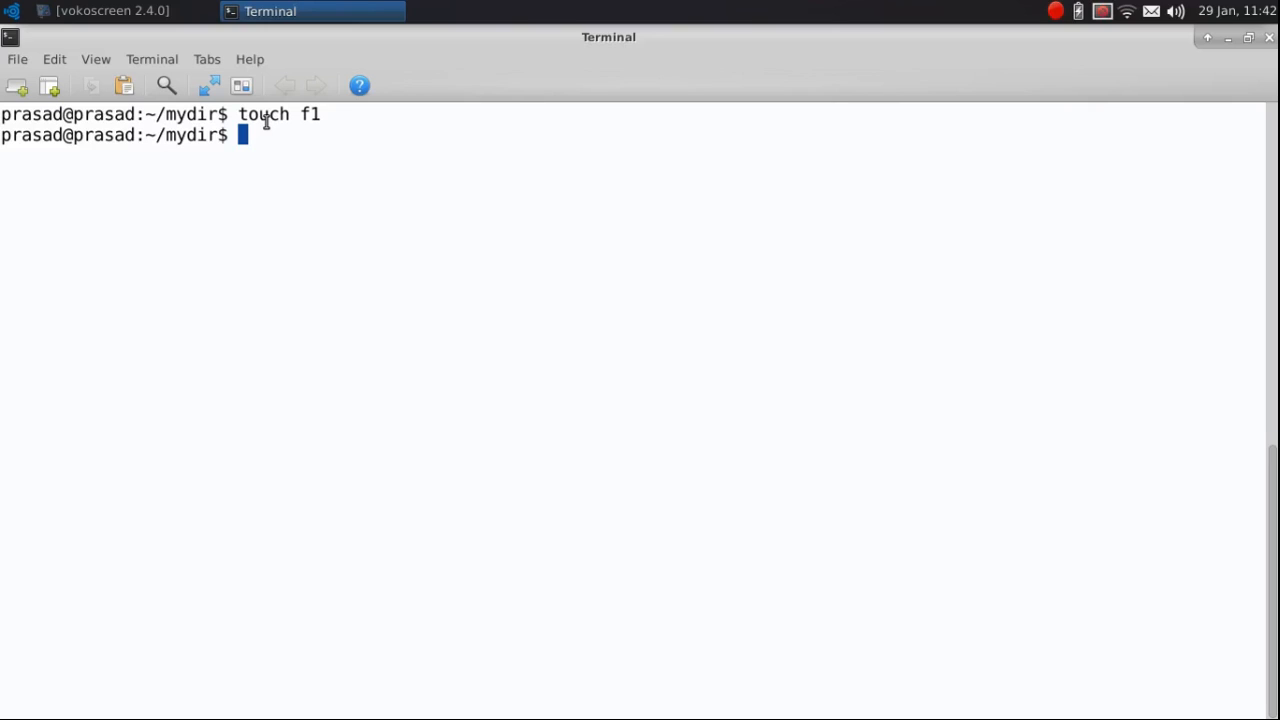
type("ls")
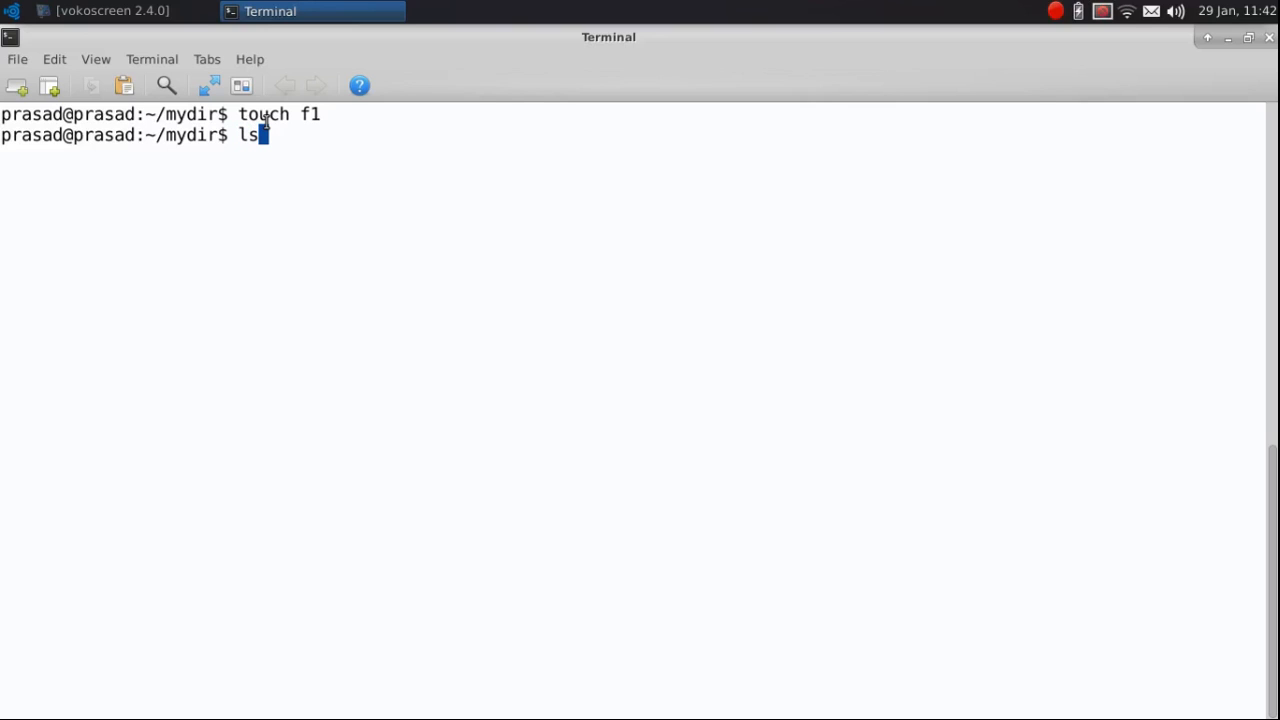
- Run 'ls -l' and highlight the new 0-byte file f1 in the listing
type("-")
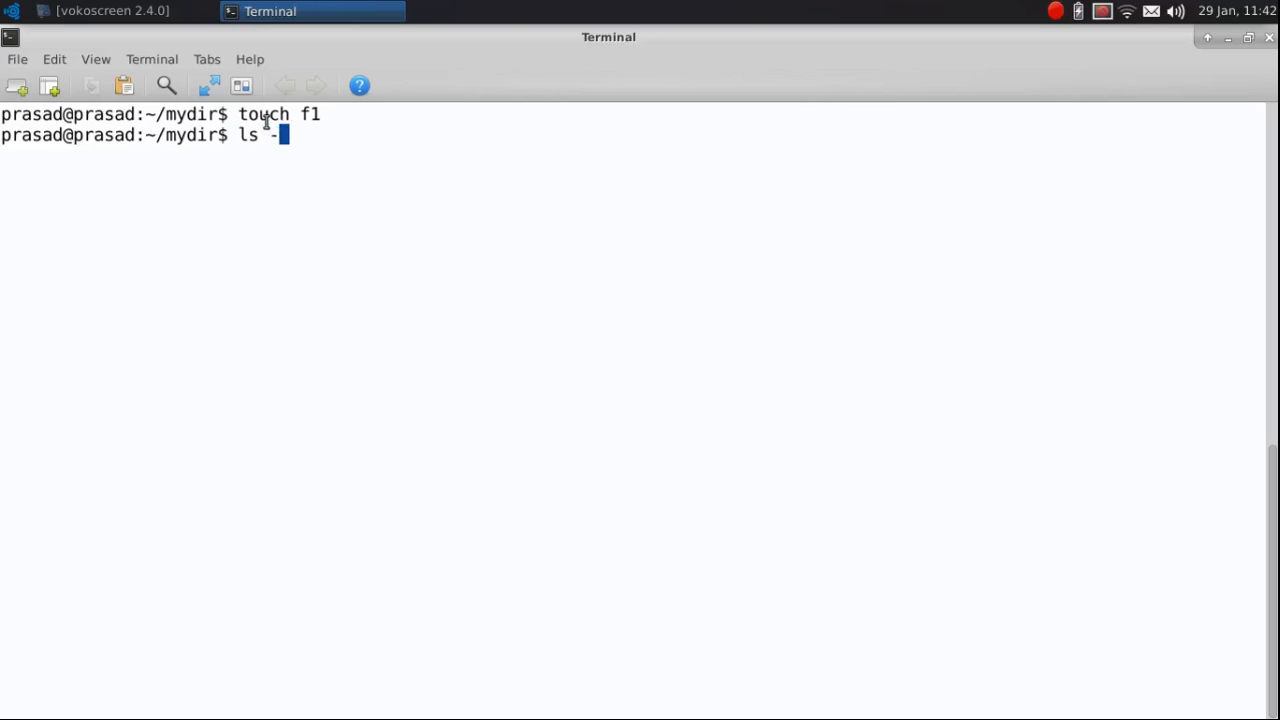
type("l")
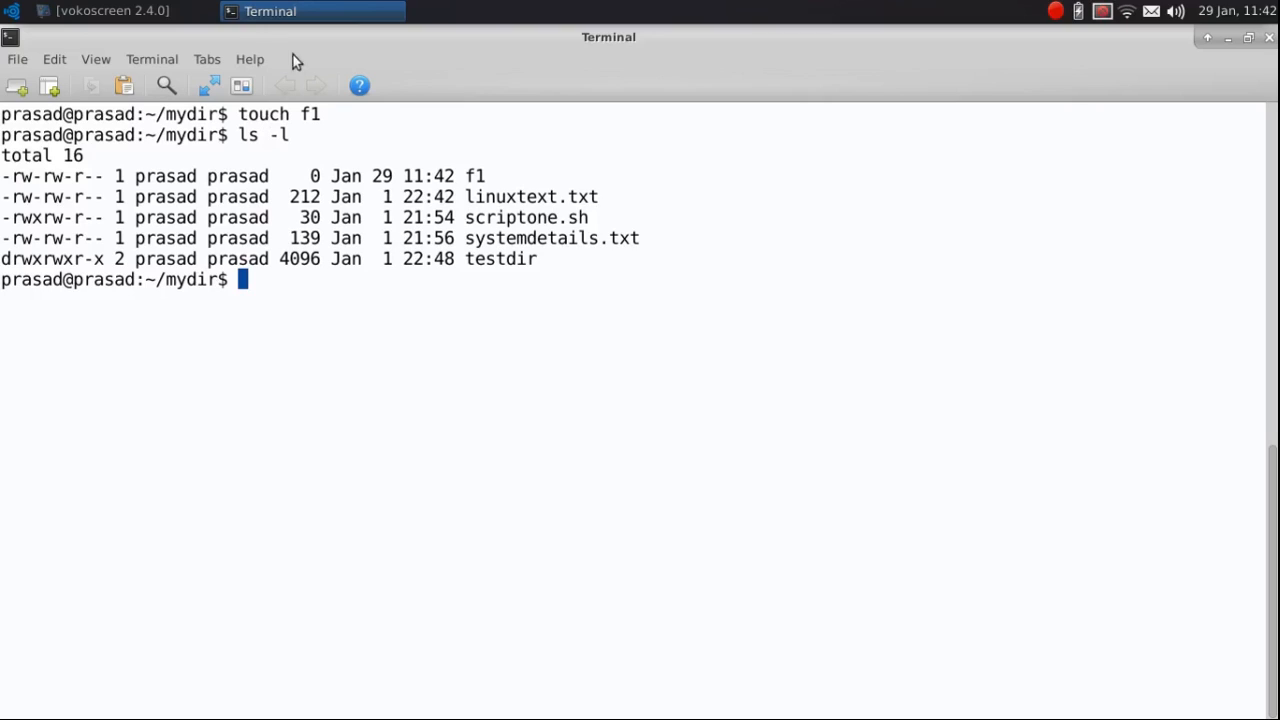
mouse_move(470, 175)
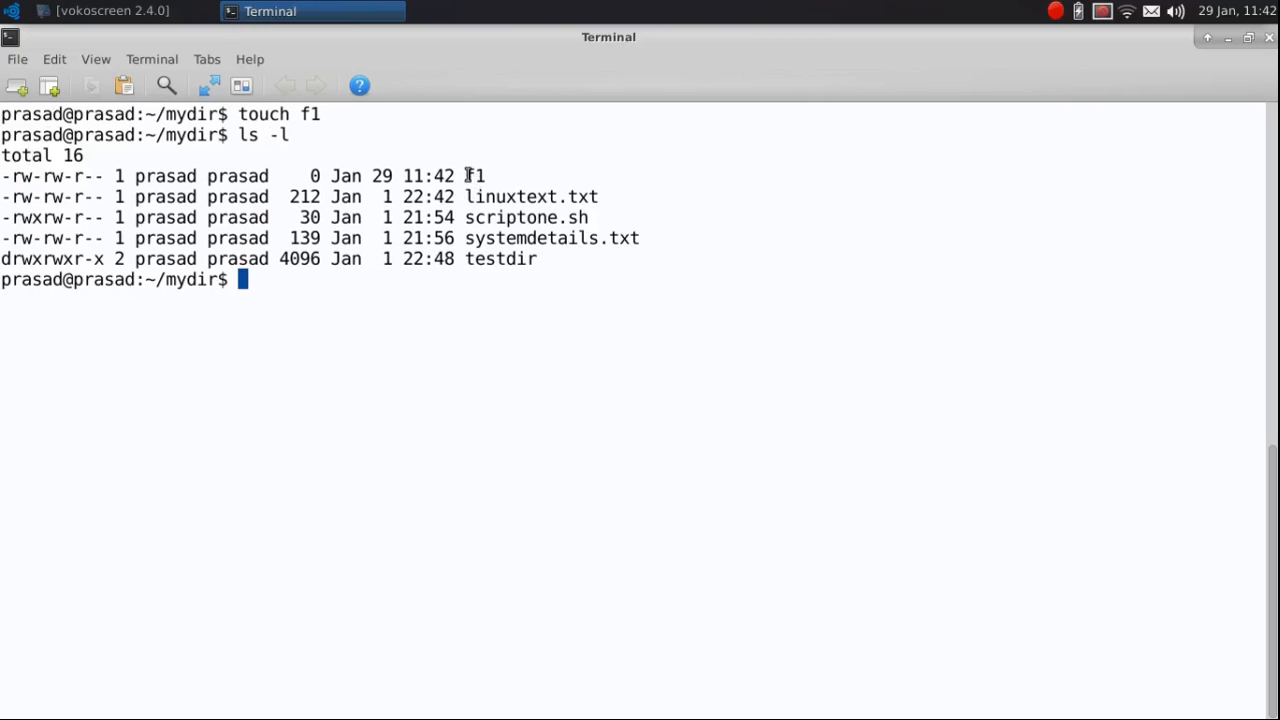
double_click(474, 175)
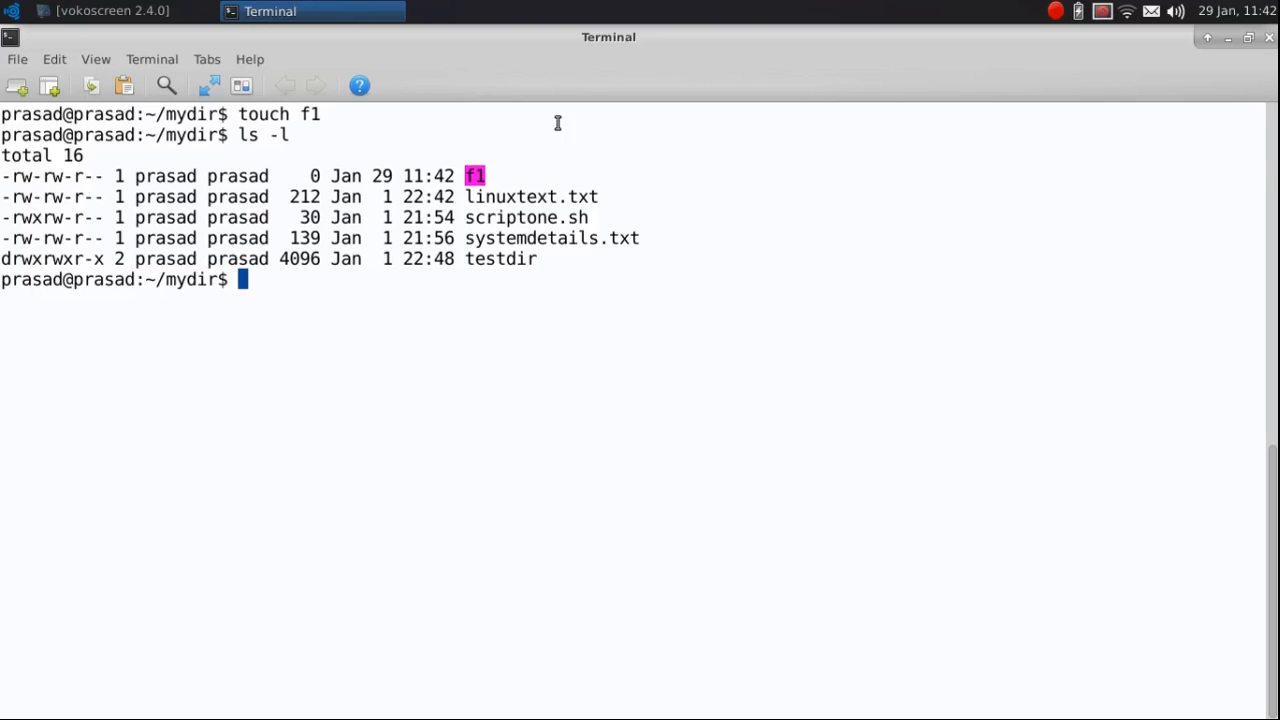
mouse_move(632, 45)
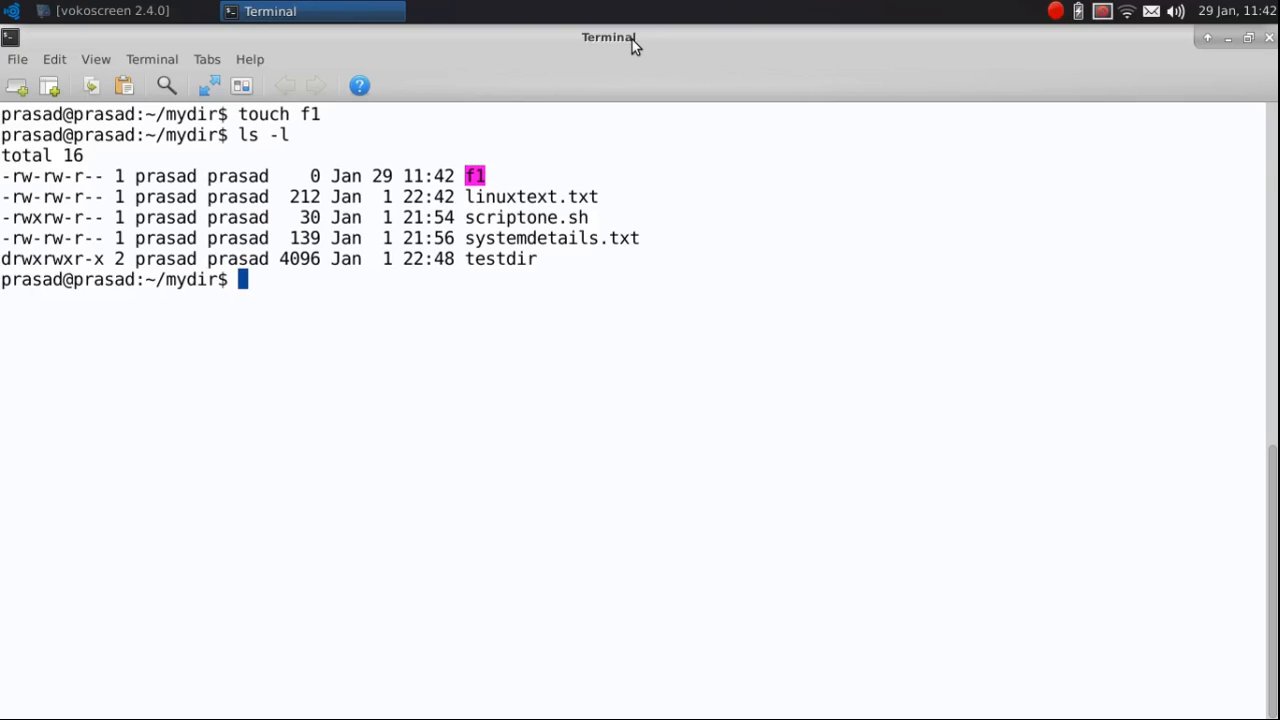